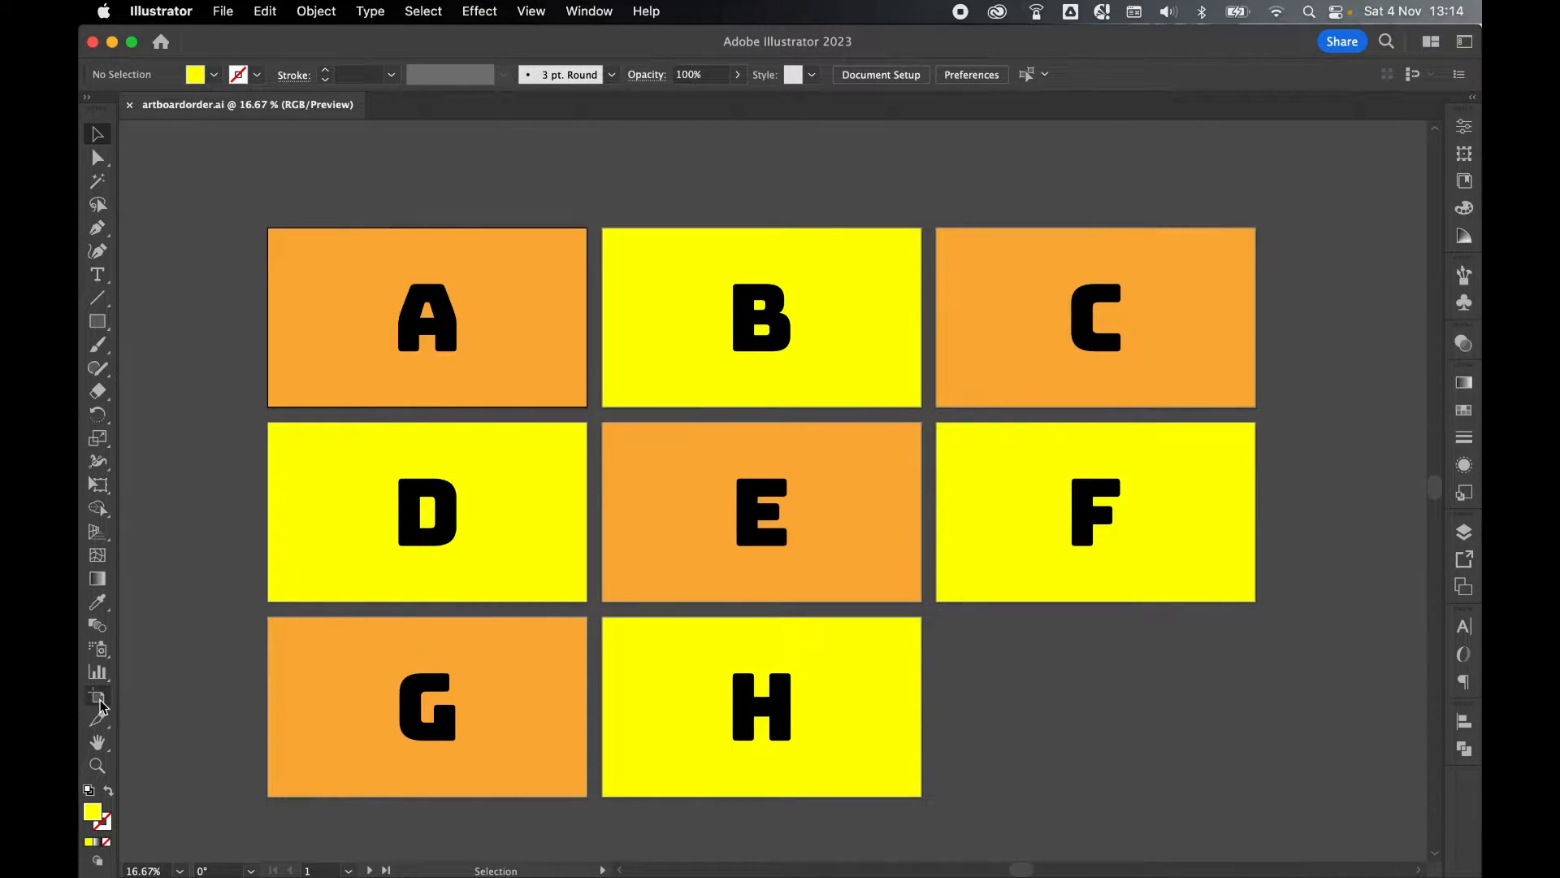
# - Check the artboard labels with the Artboard tool, then show the document's Artboards panel
pyautogui.click(97, 697)
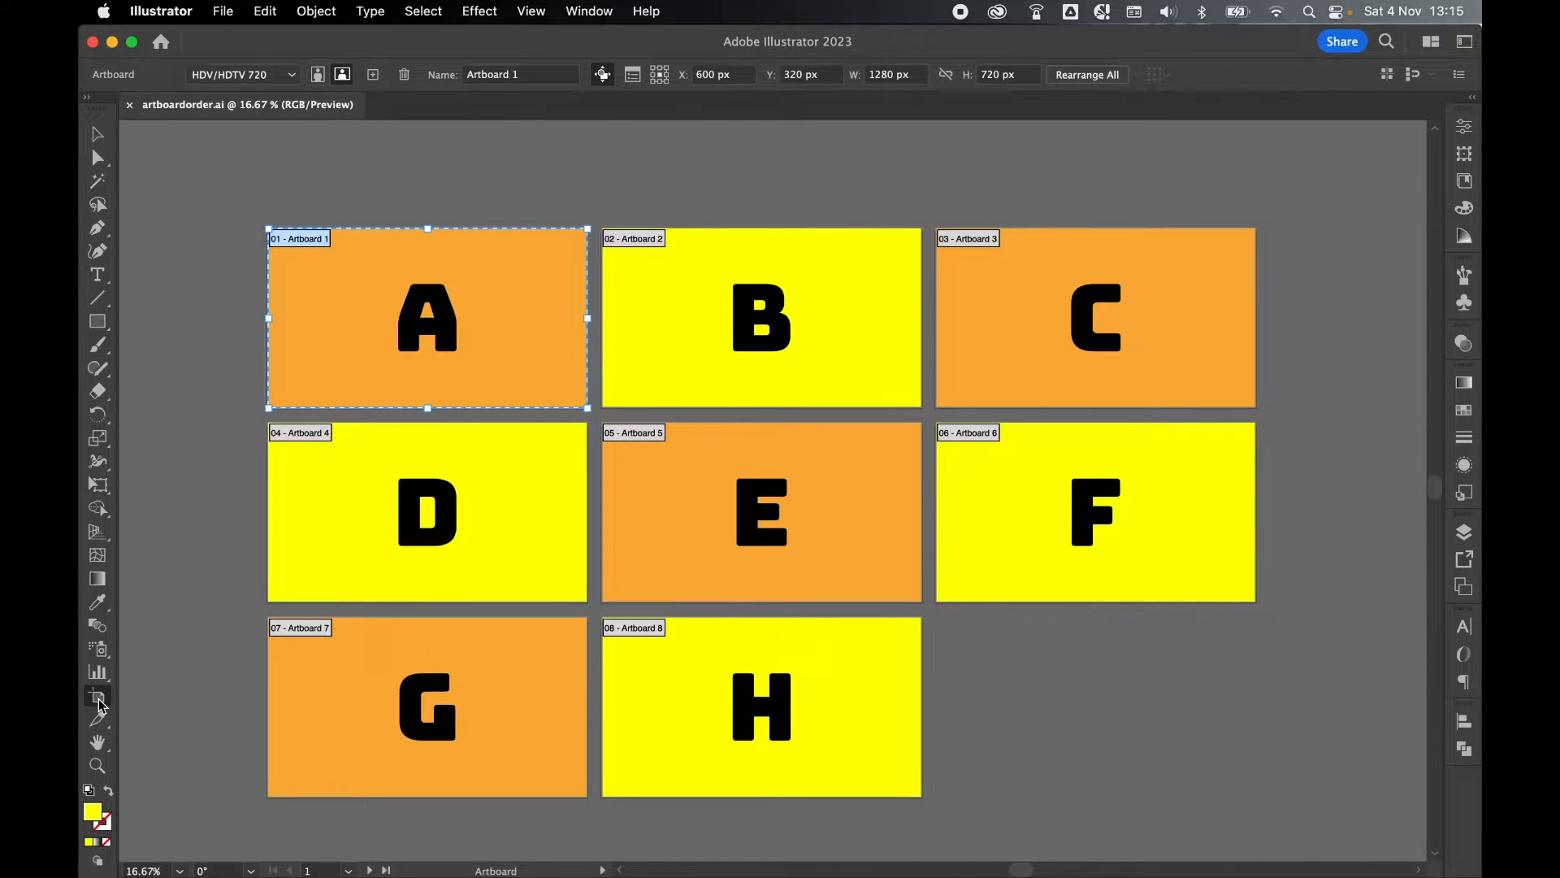
pyautogui.moveTo(945, 286)
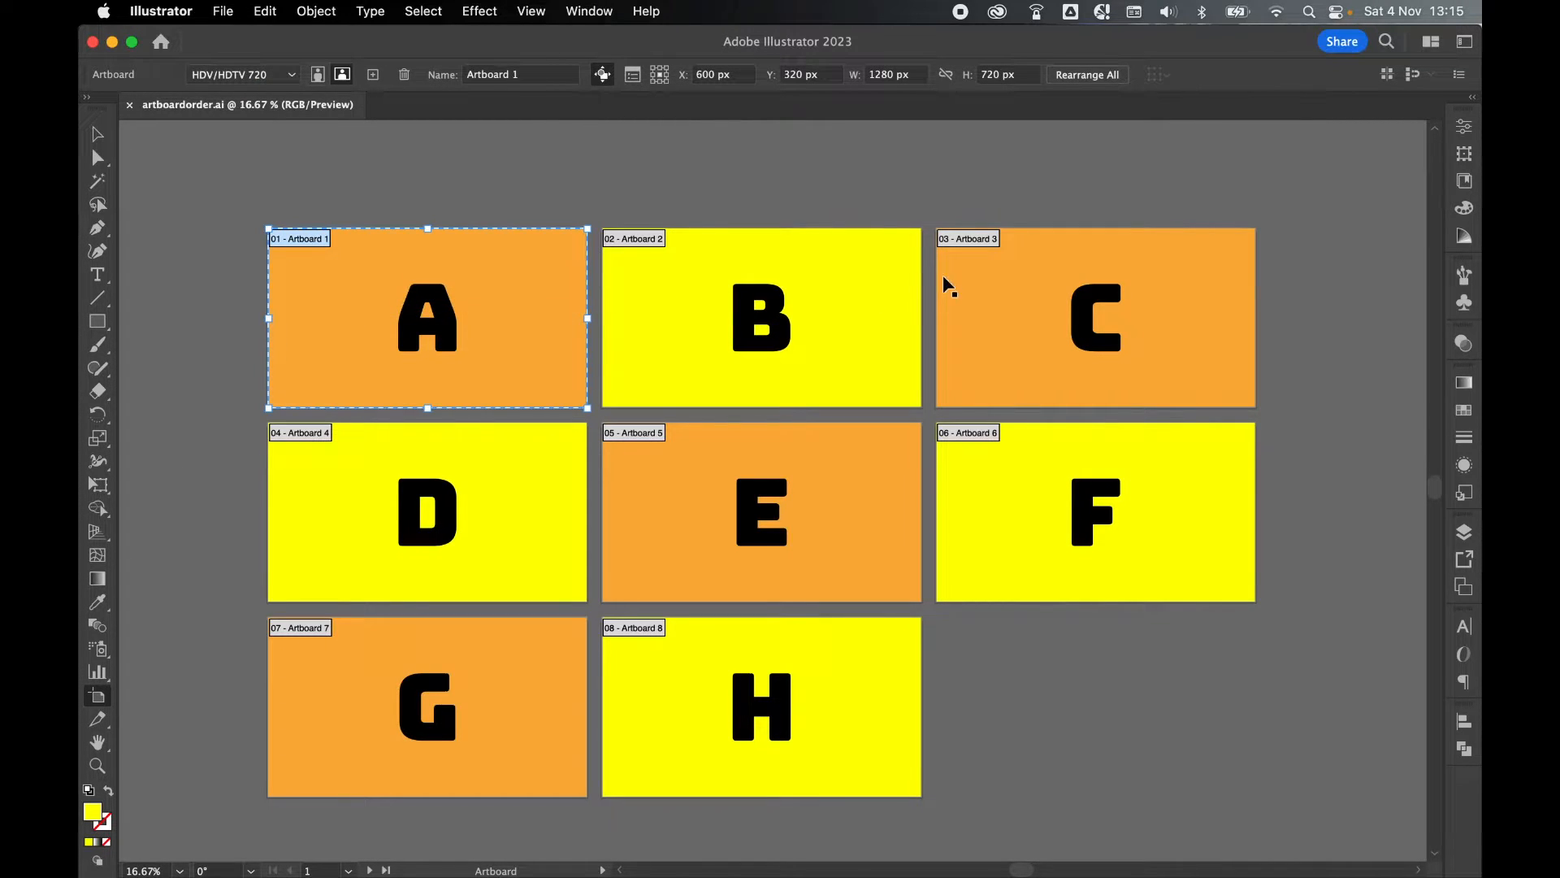
pyautogui.moveTo(689, 745)
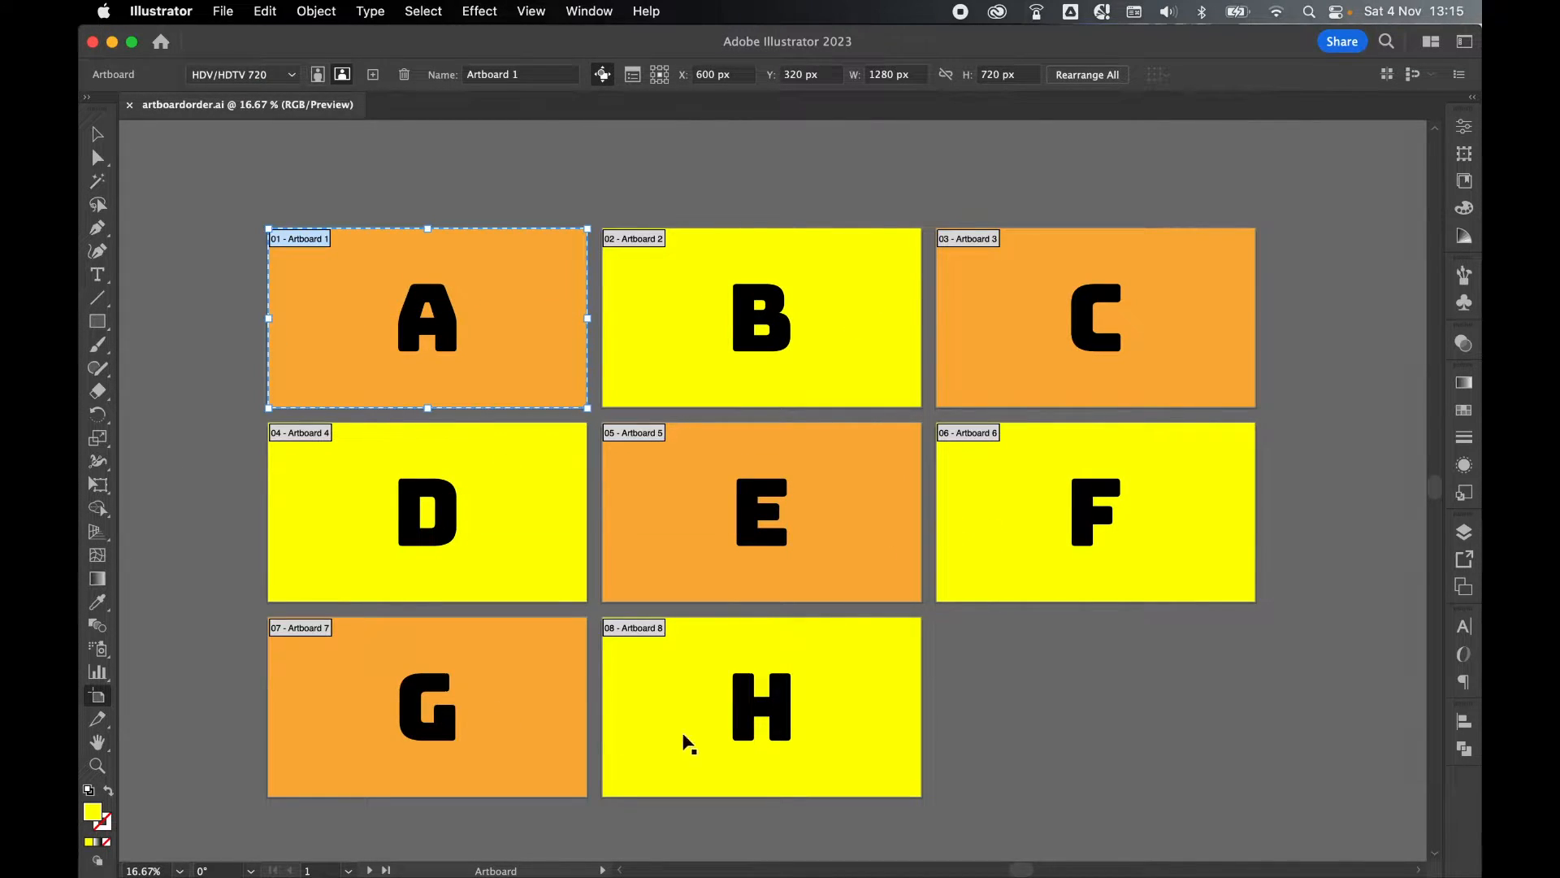
pyautogui.click(96, 135)
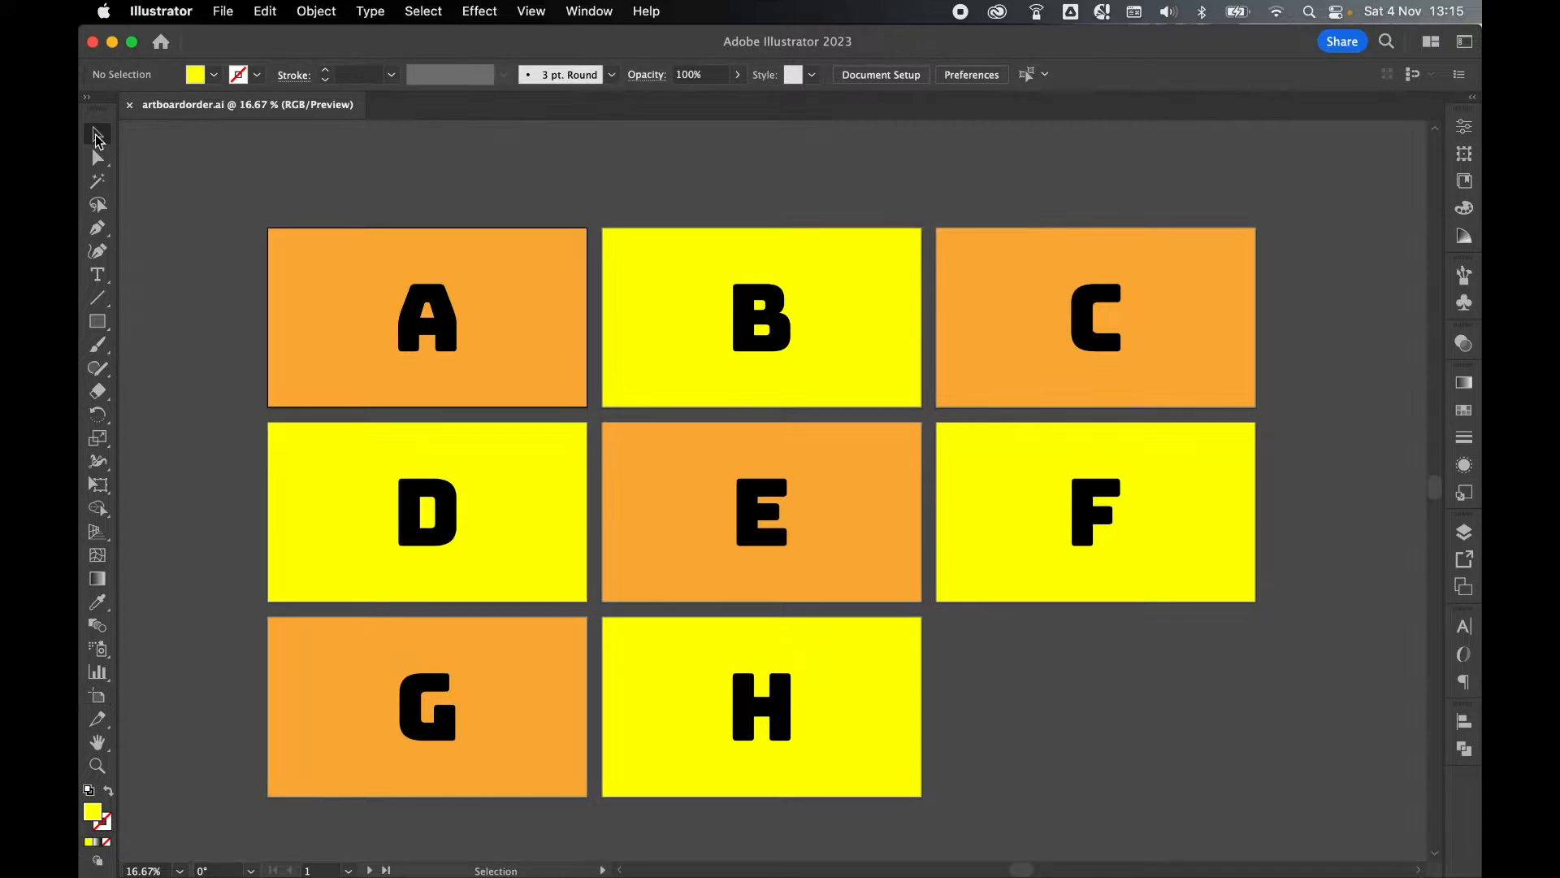
pyautogui.moveTo(502, 168)
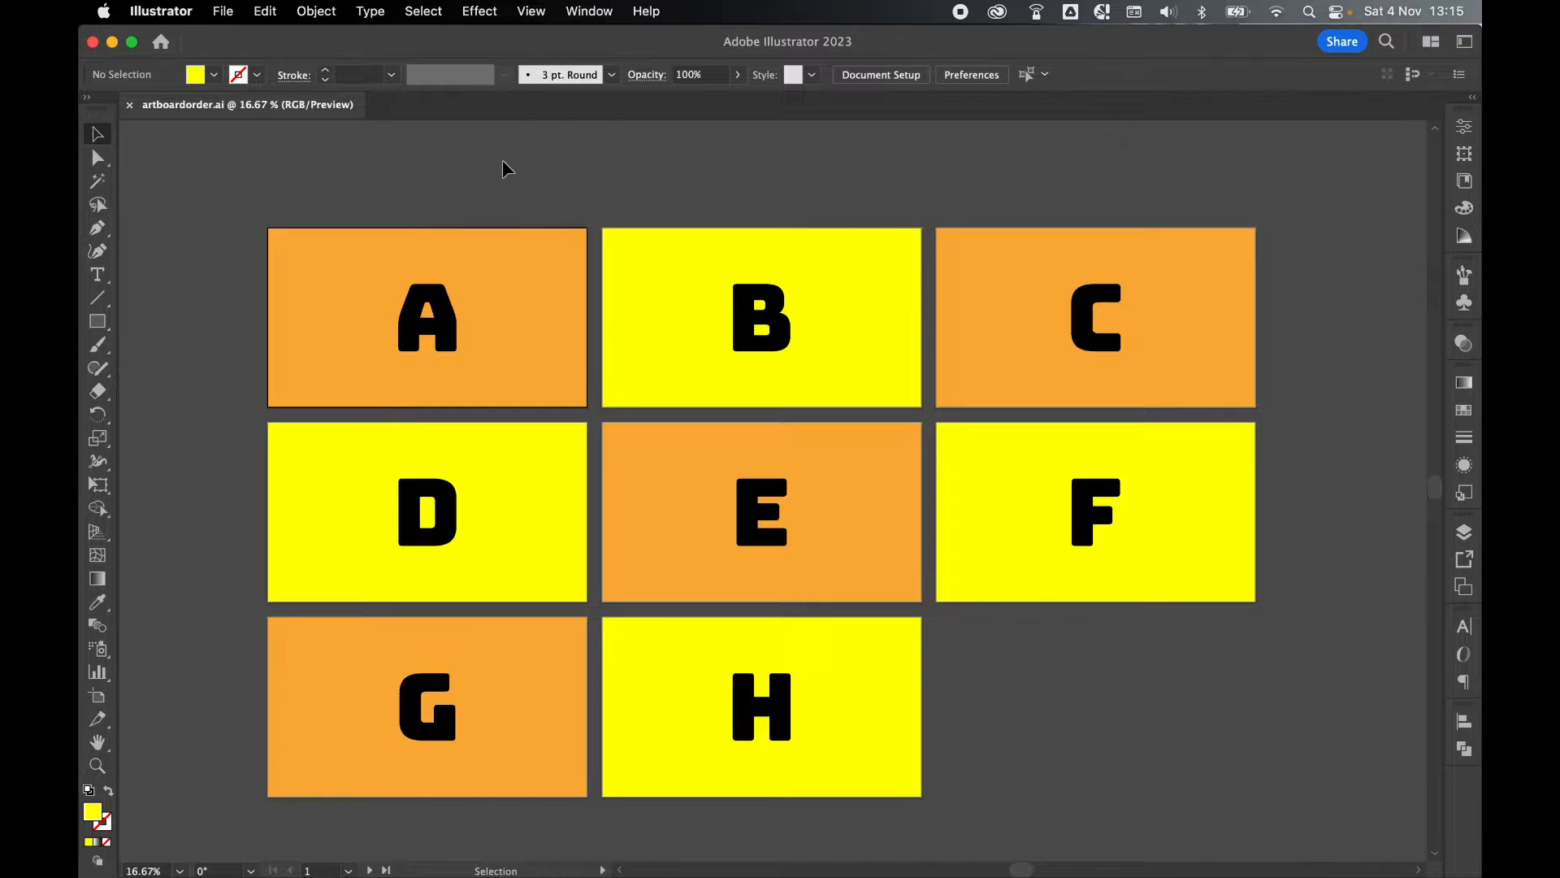
pyautogui.click(589, 11)
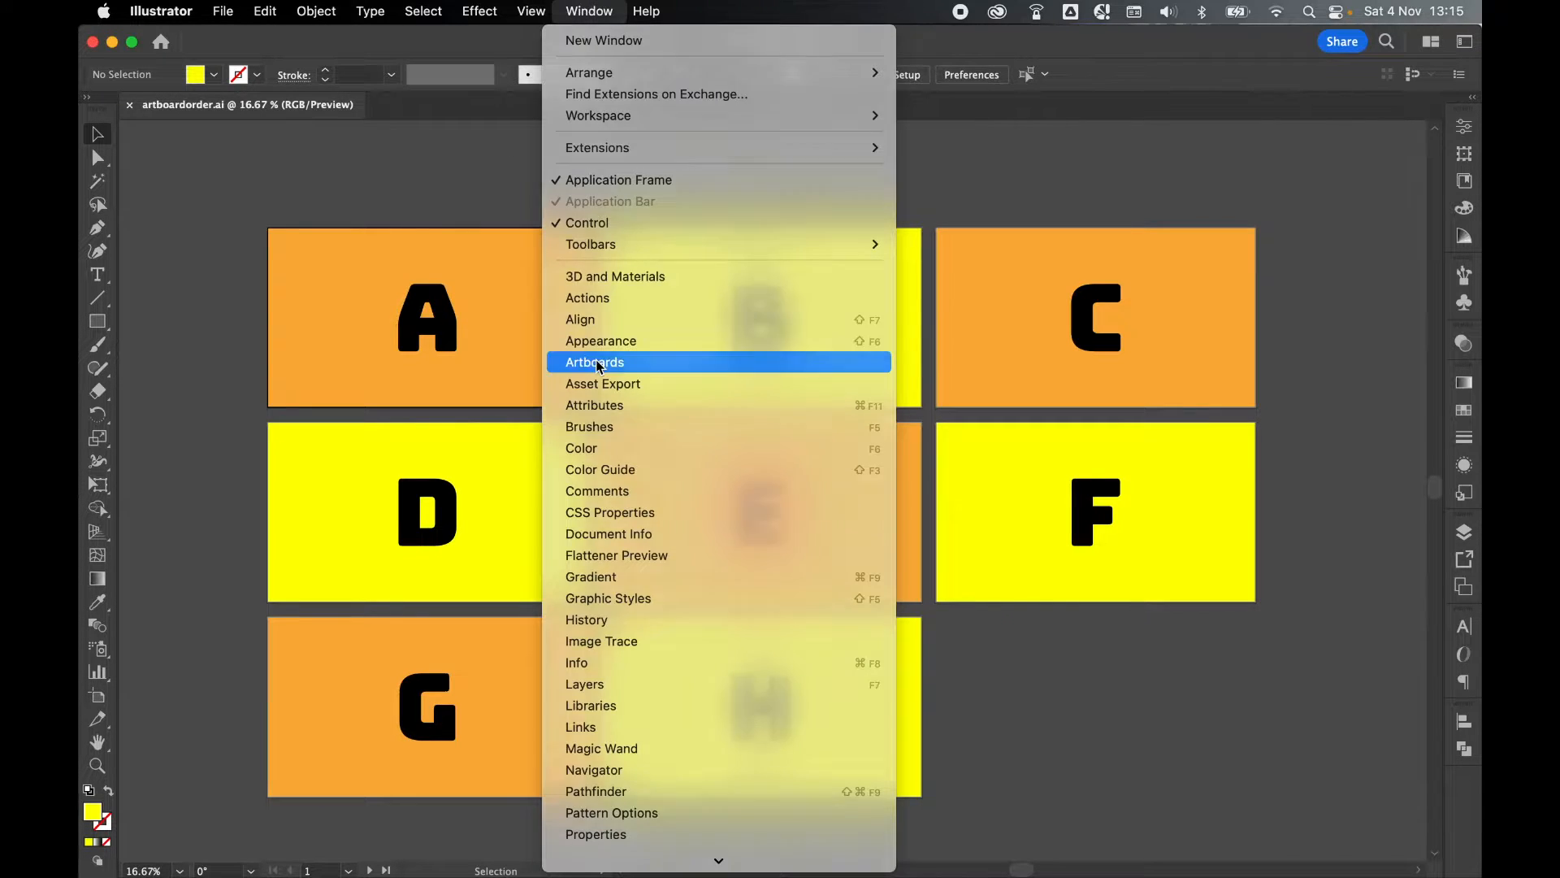
pyautogui.click(594, 361)
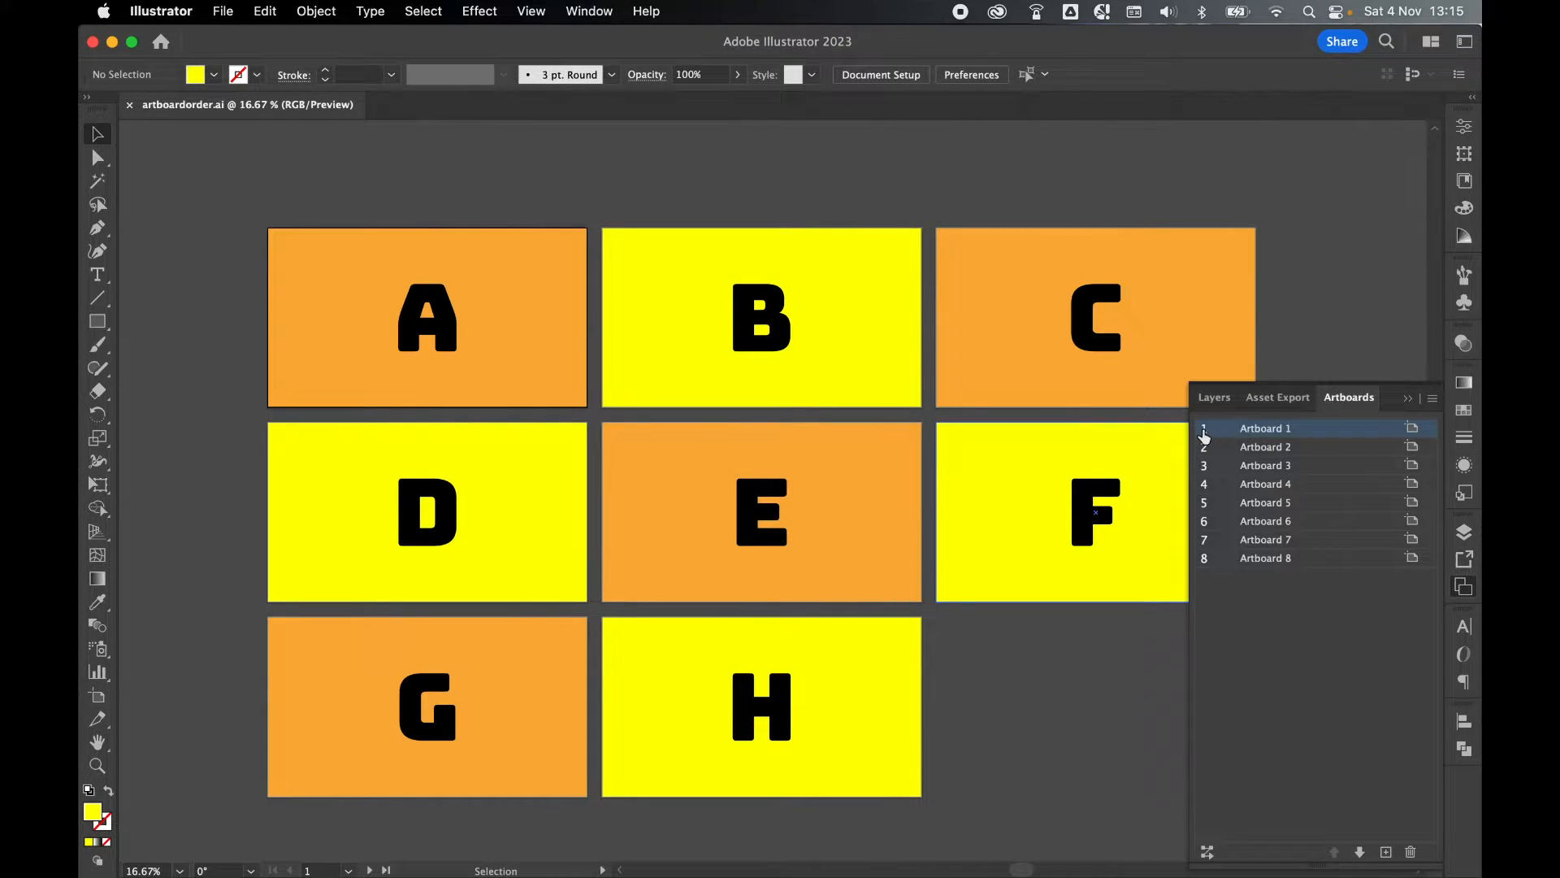
pyautogui.moveTo(1204, 570)
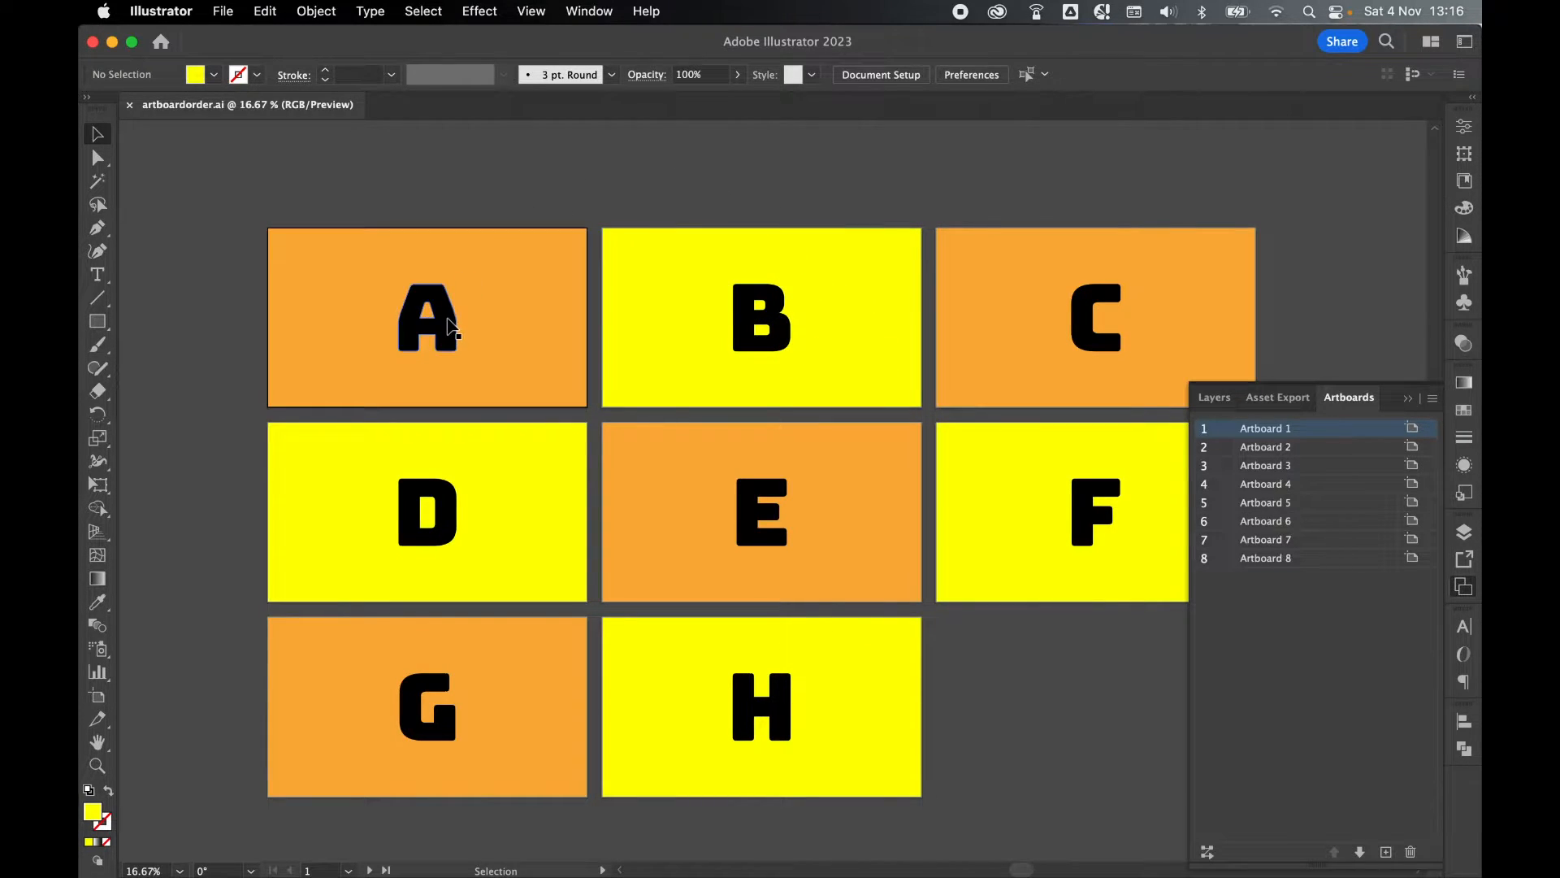
# - Select Artboard 2 in the list, fit artboard B in view and zoom out to see all artboards
pyautogui.click(1265, 447)
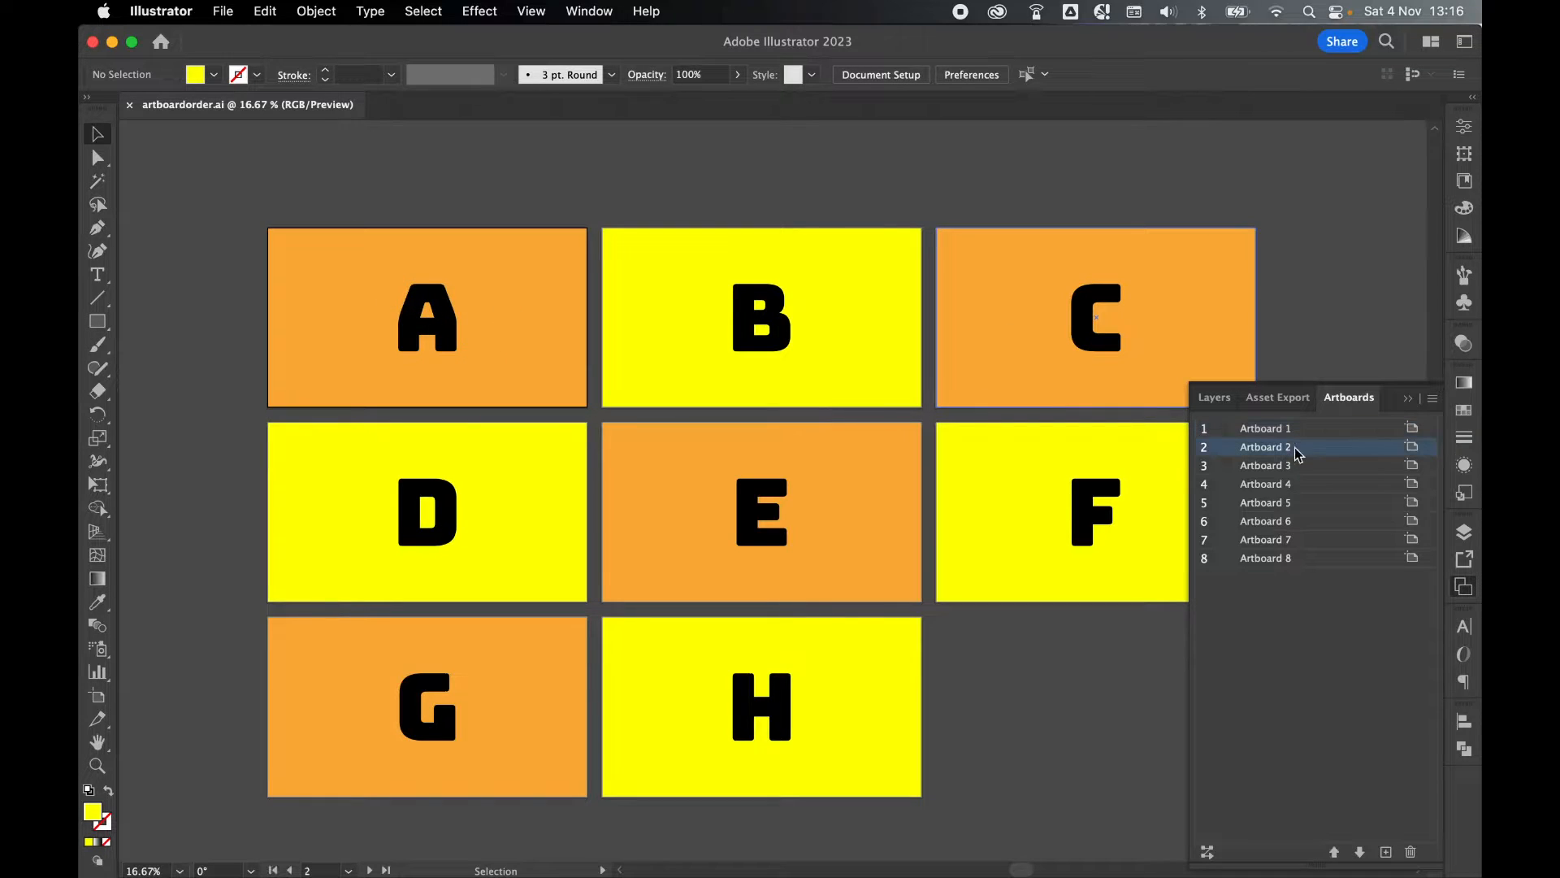
pyautogui.doubleClick(1264, 445)
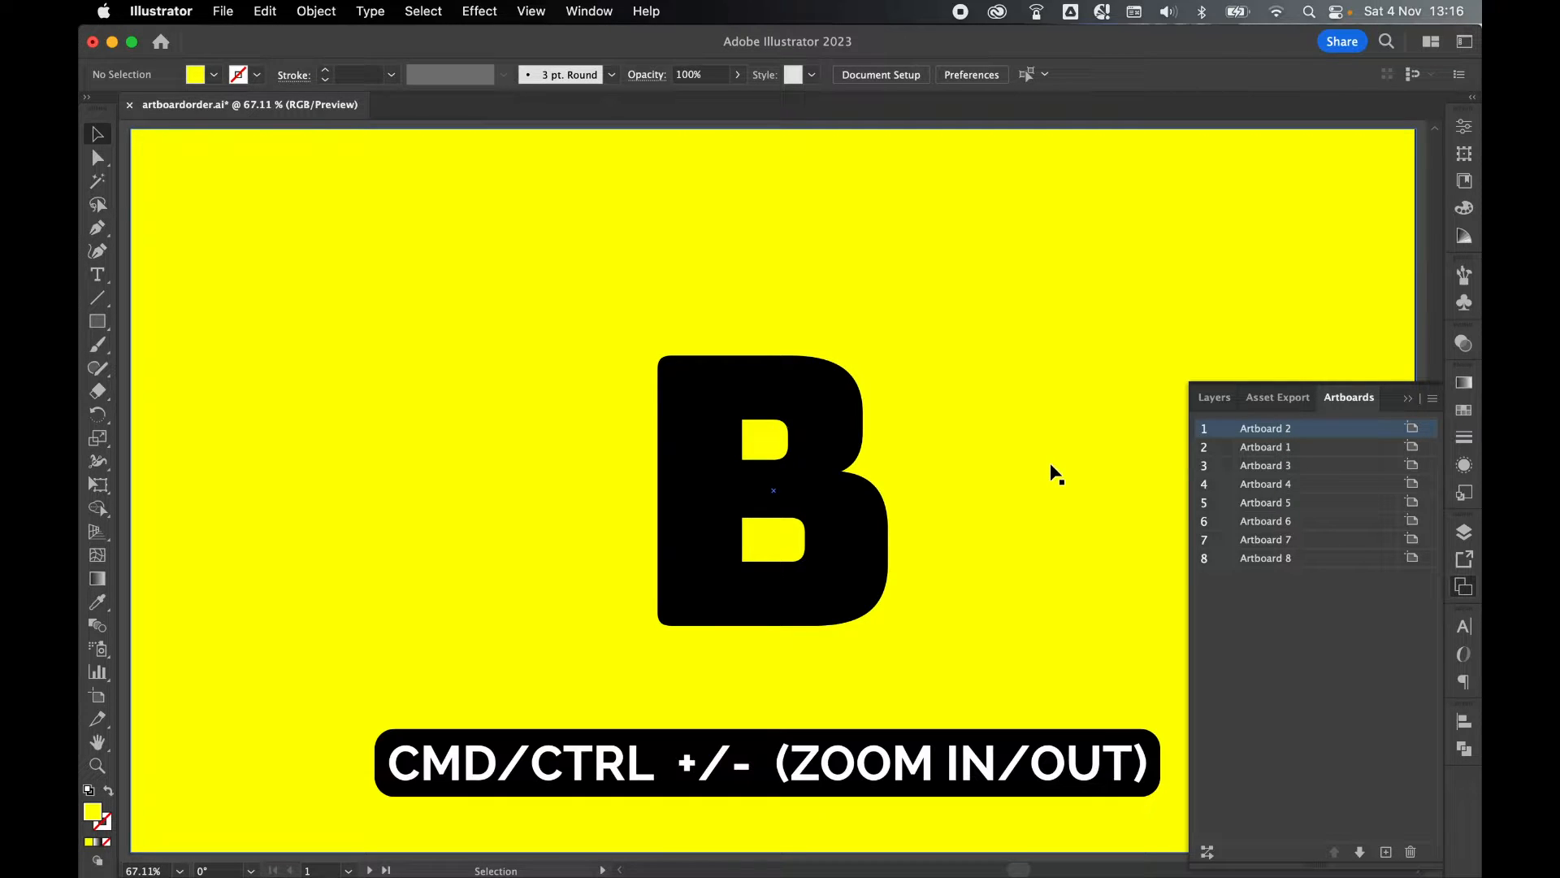
pyautogui.press('cmd+-')
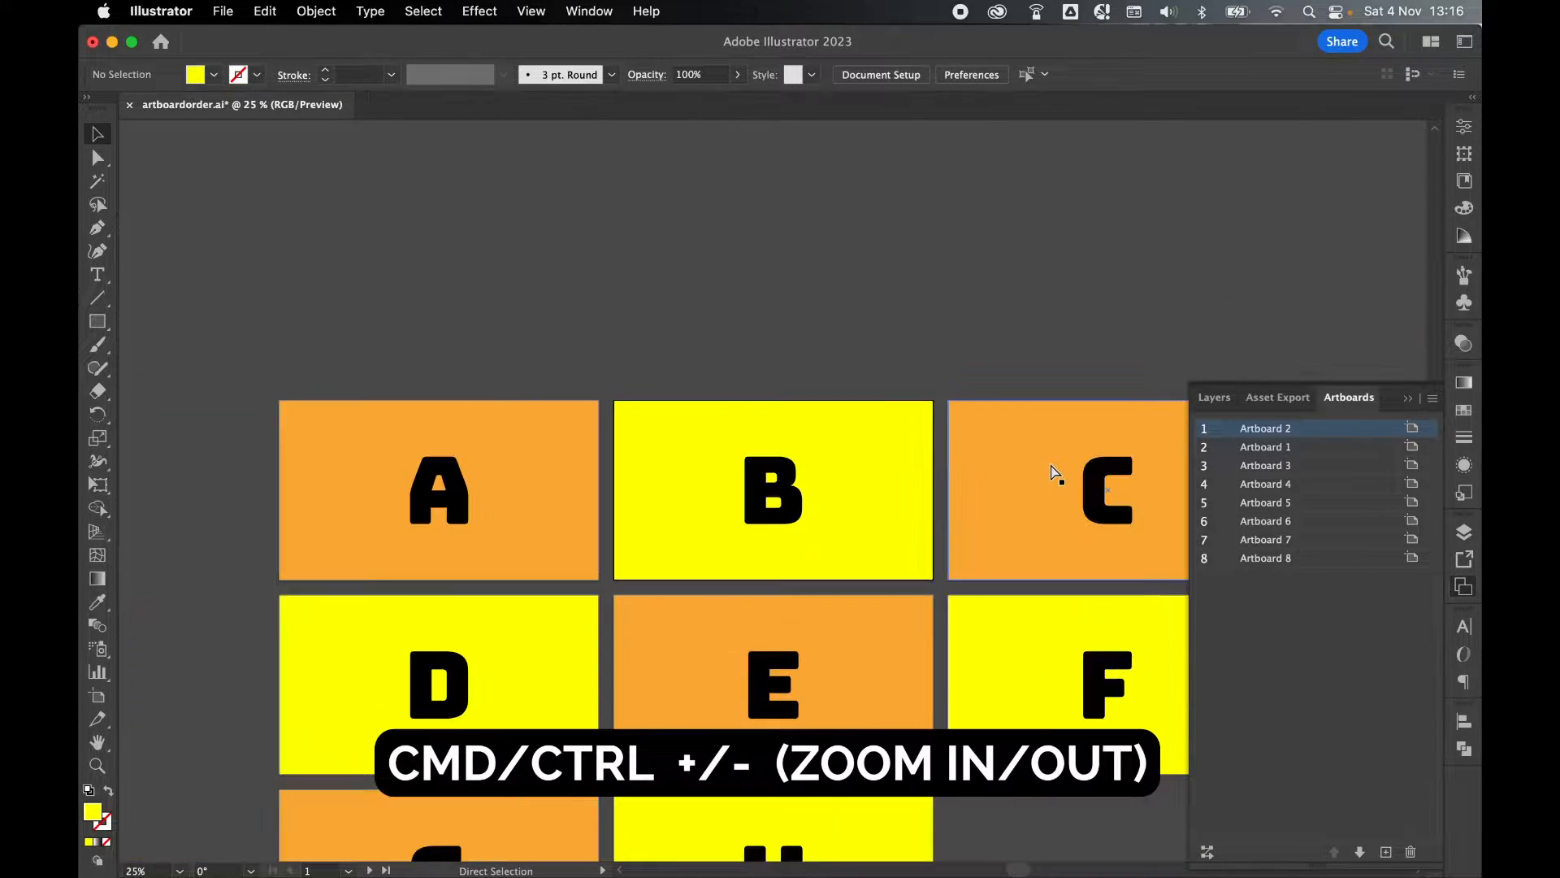
pyautogui.press('cmd+-')
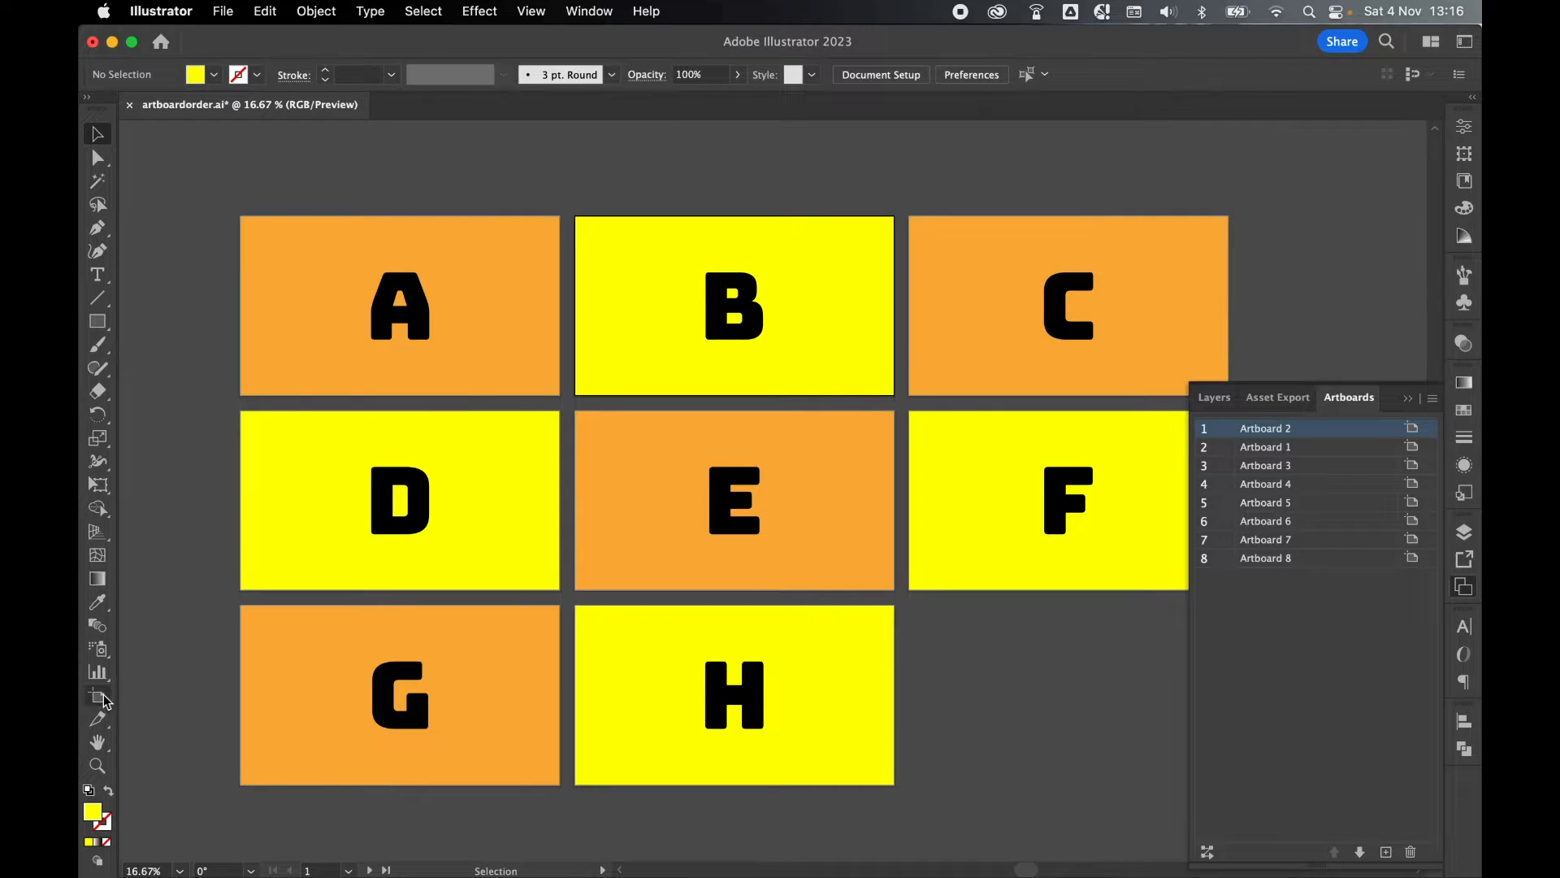
# - Rename the artboards in the list to their letters, starting with Artboard 3
pyautogui.click(96, 694)
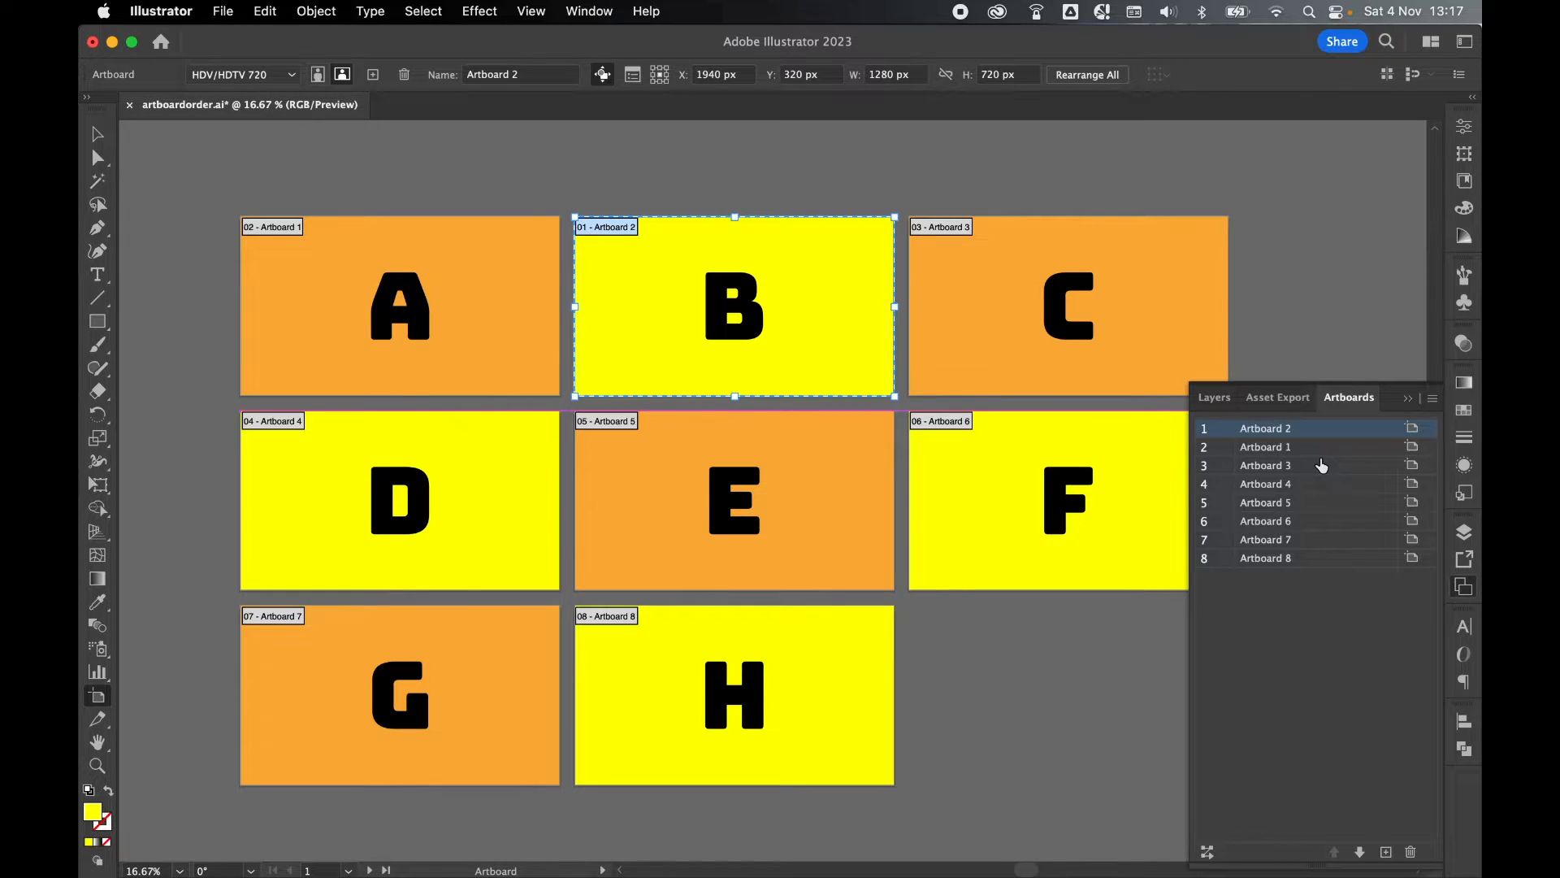
pyautogui.doubleClick(1265, 484)
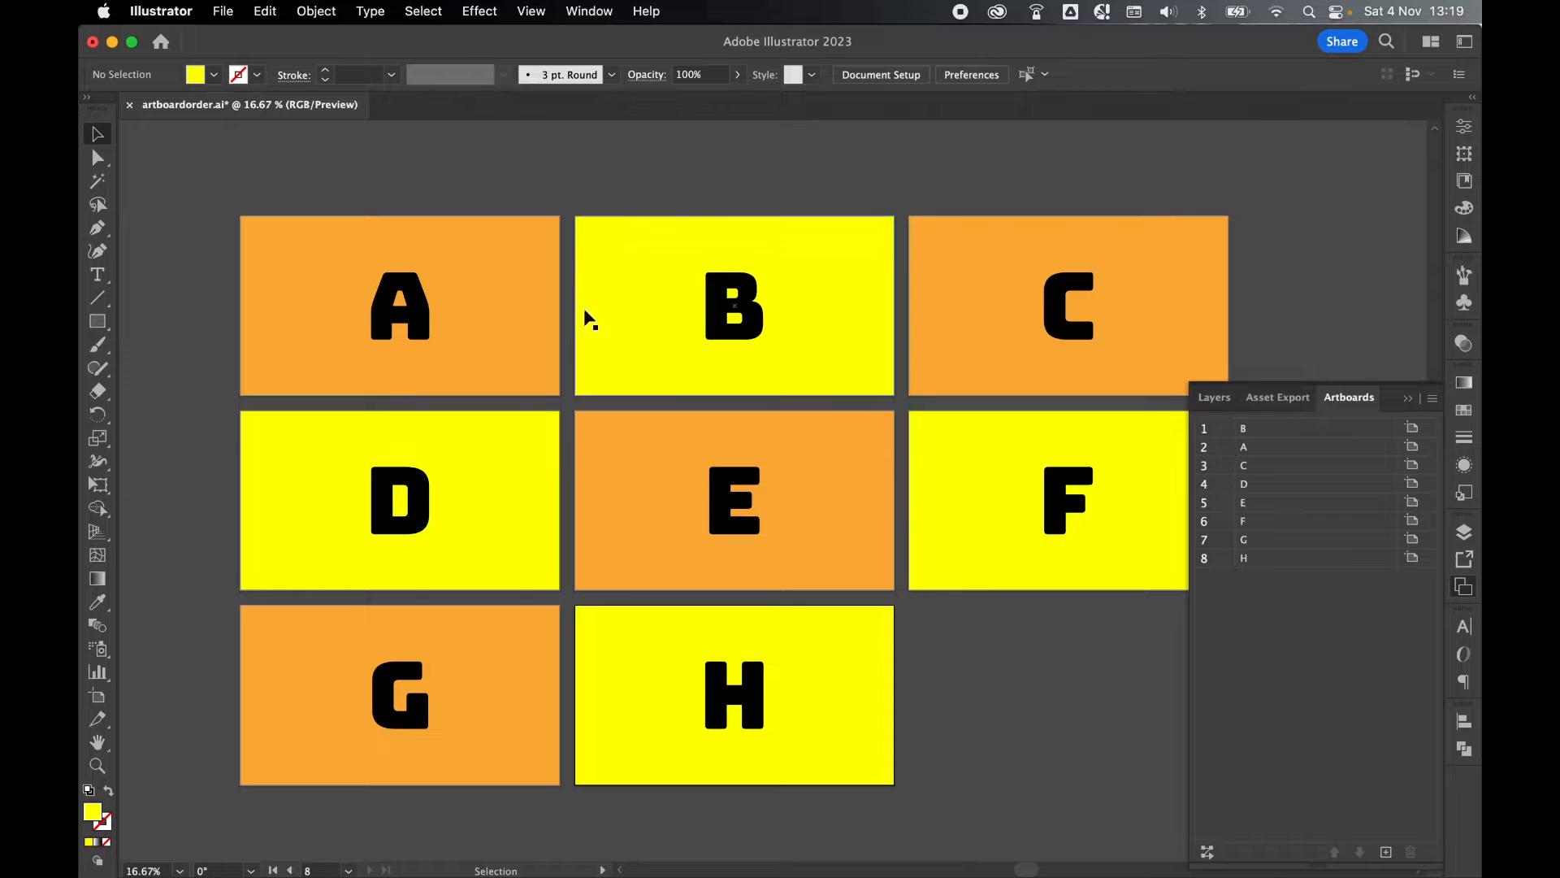
pyautogui.moveTo(99, 697)
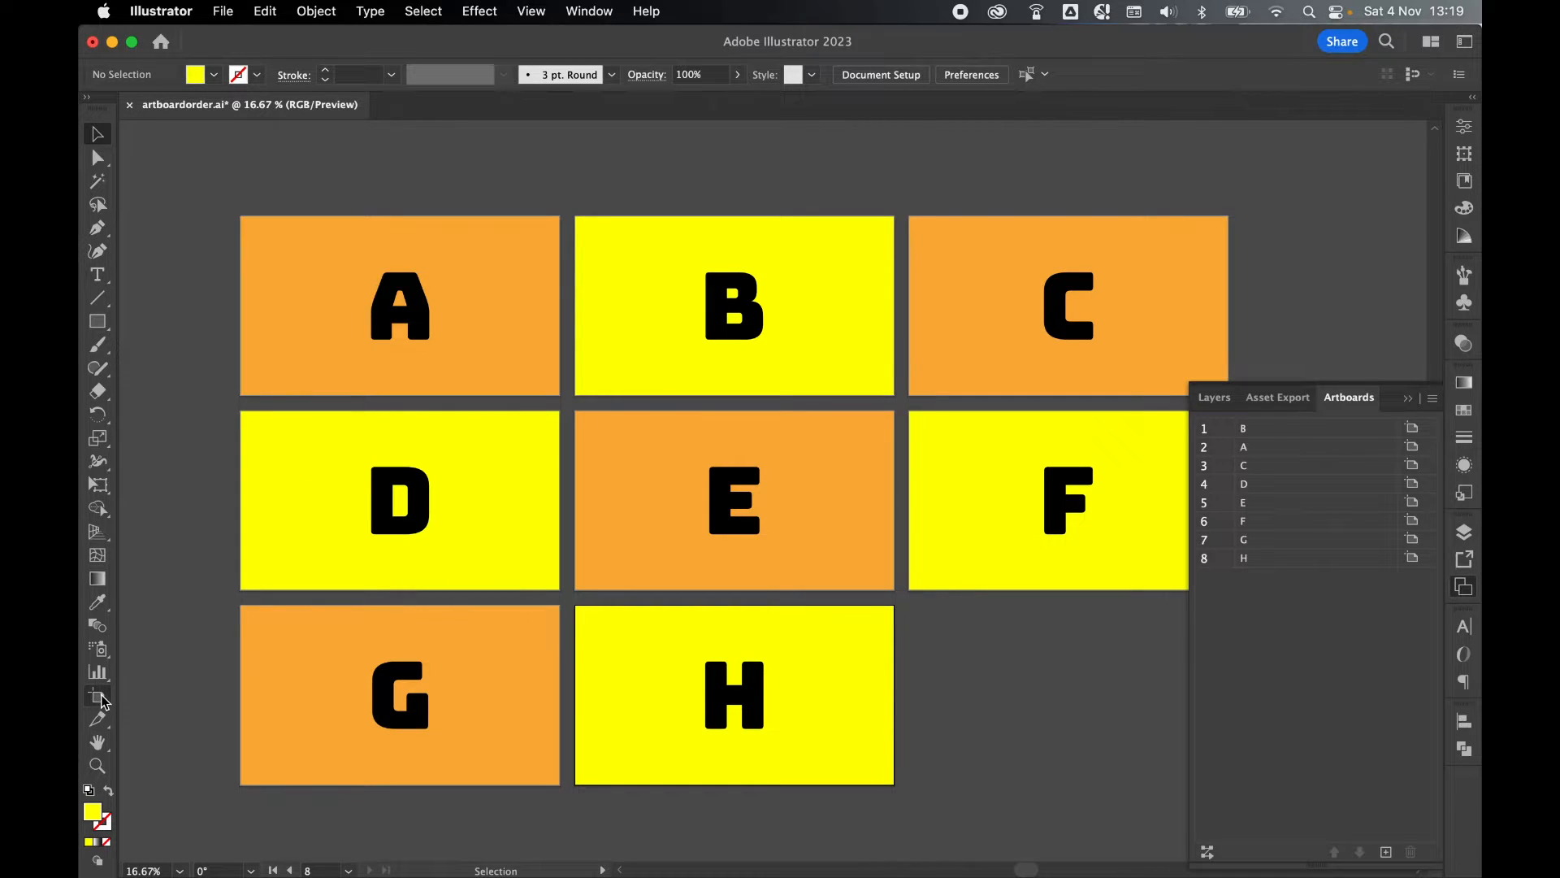
# - Drag artboard B ahead of A so the top row reads B, A, C
pyautogui.click(529, 11)
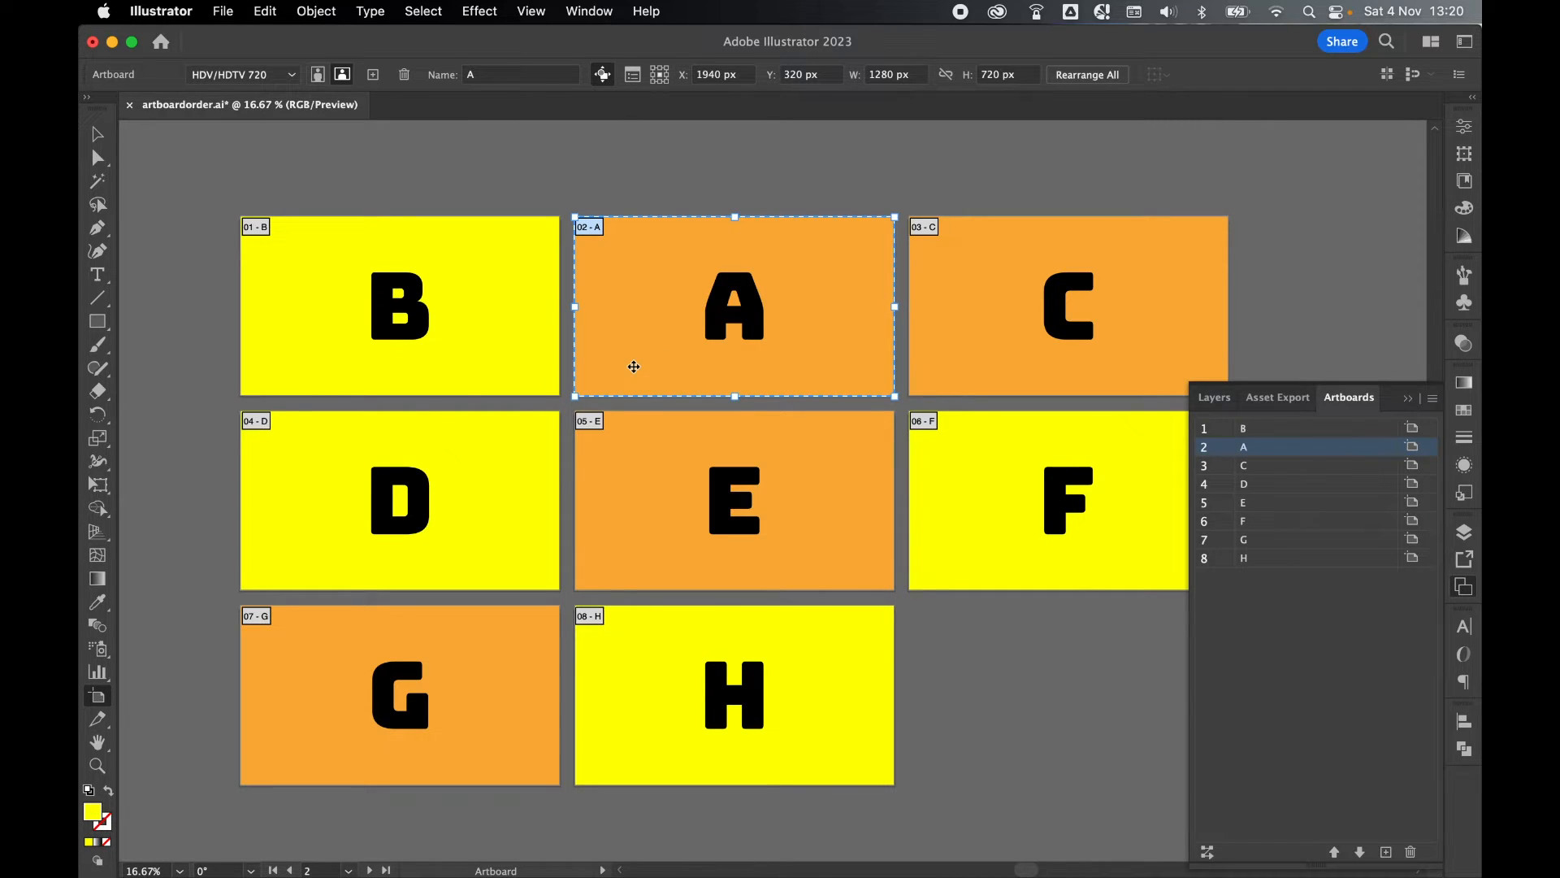
pyautogui.moveTo(727, 501)
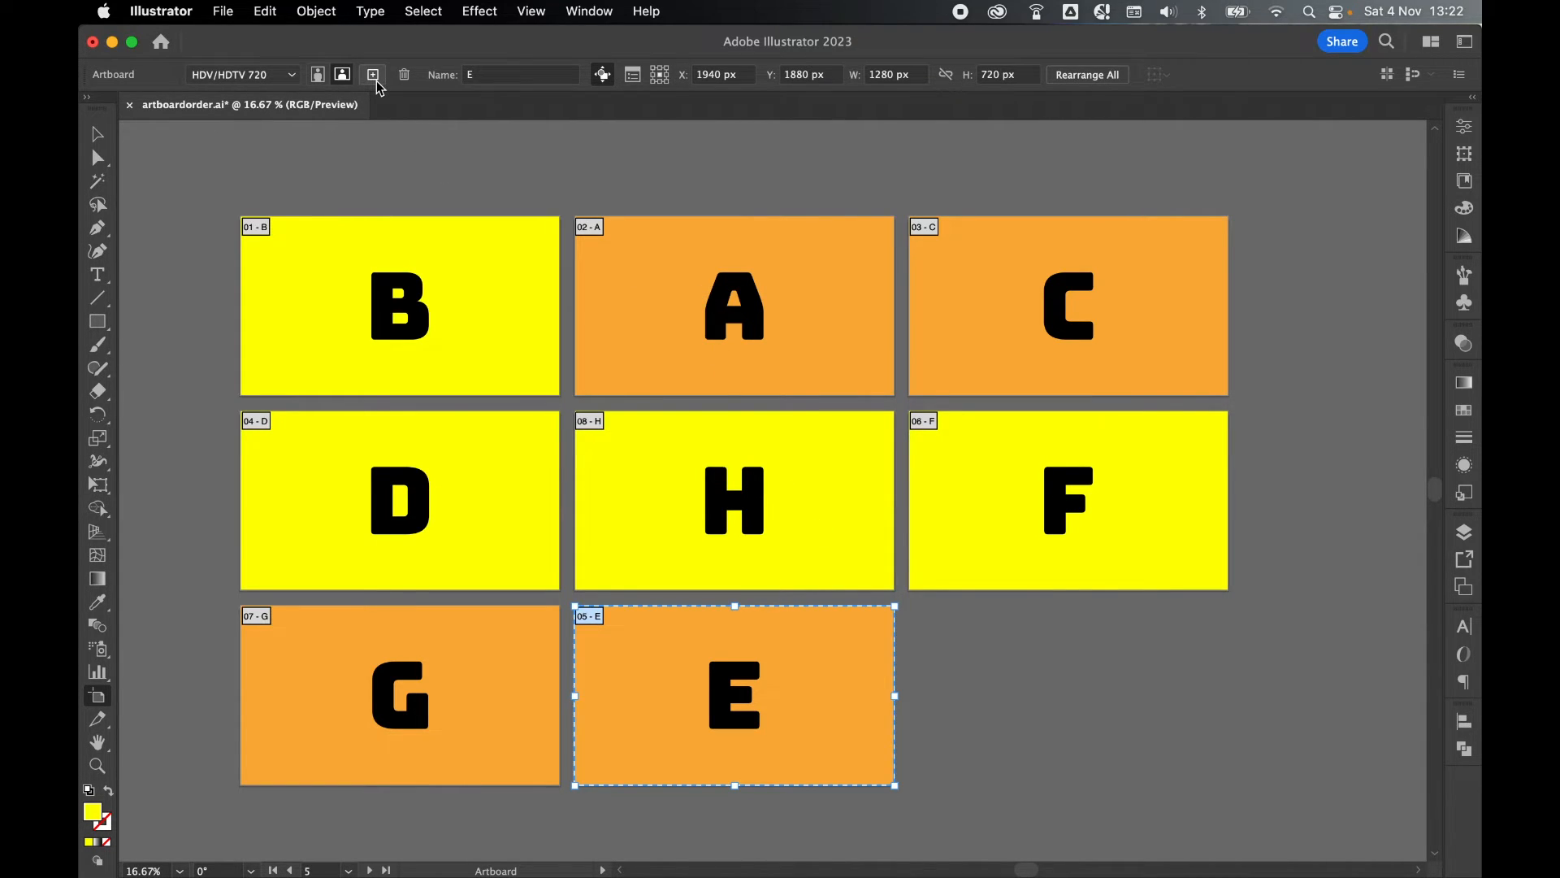
# - Create a ninth artboard F1 and place it beside F, listed between F and G
pyautogui.click(373, 73)
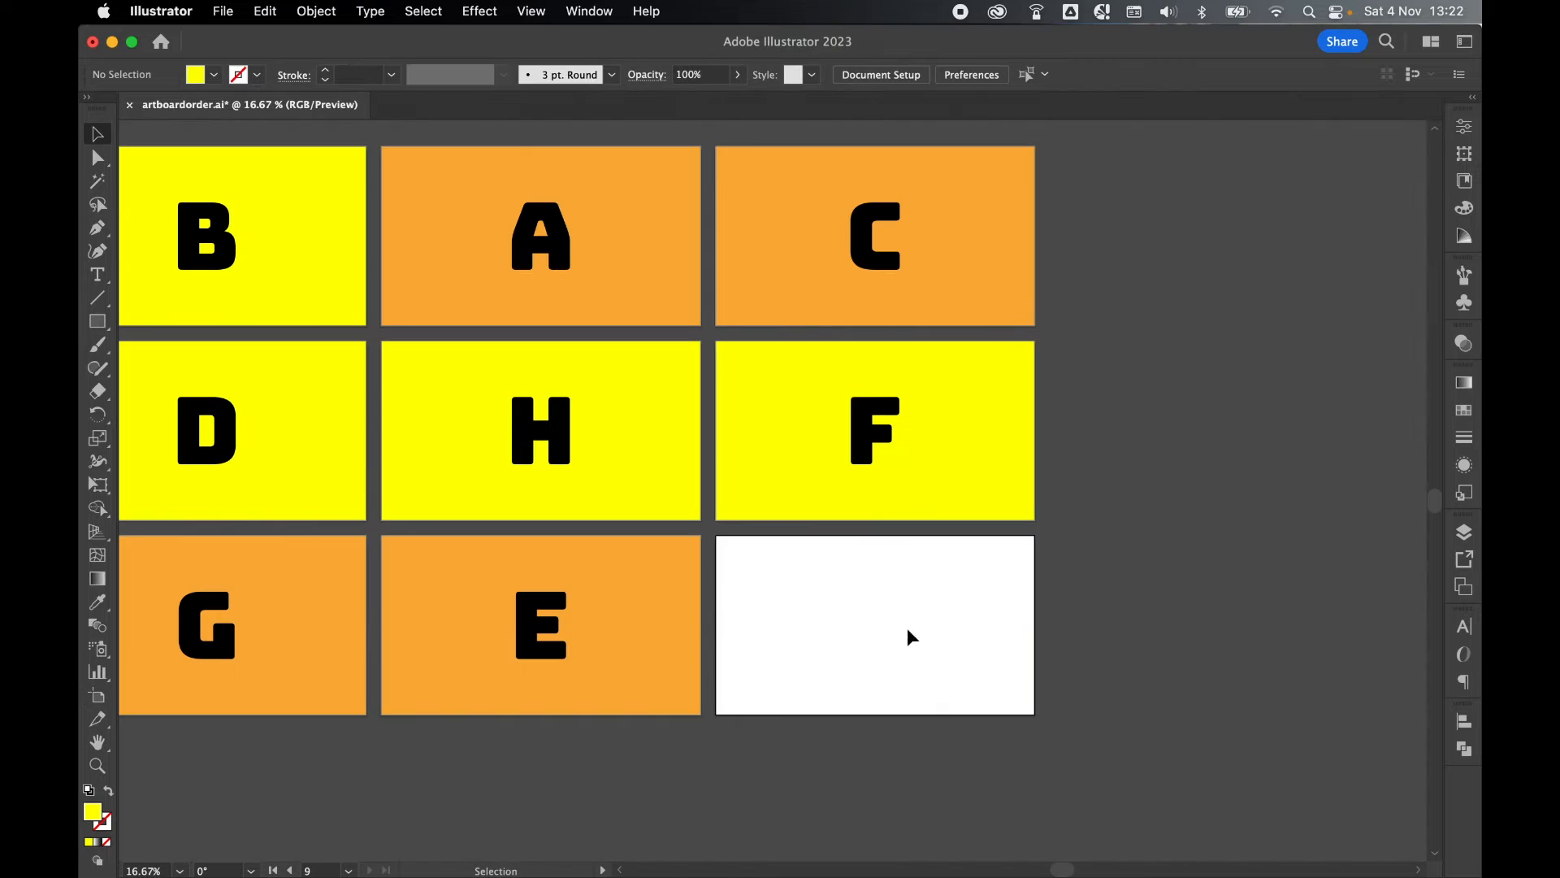
pyautogui.moveTo(928, 646)
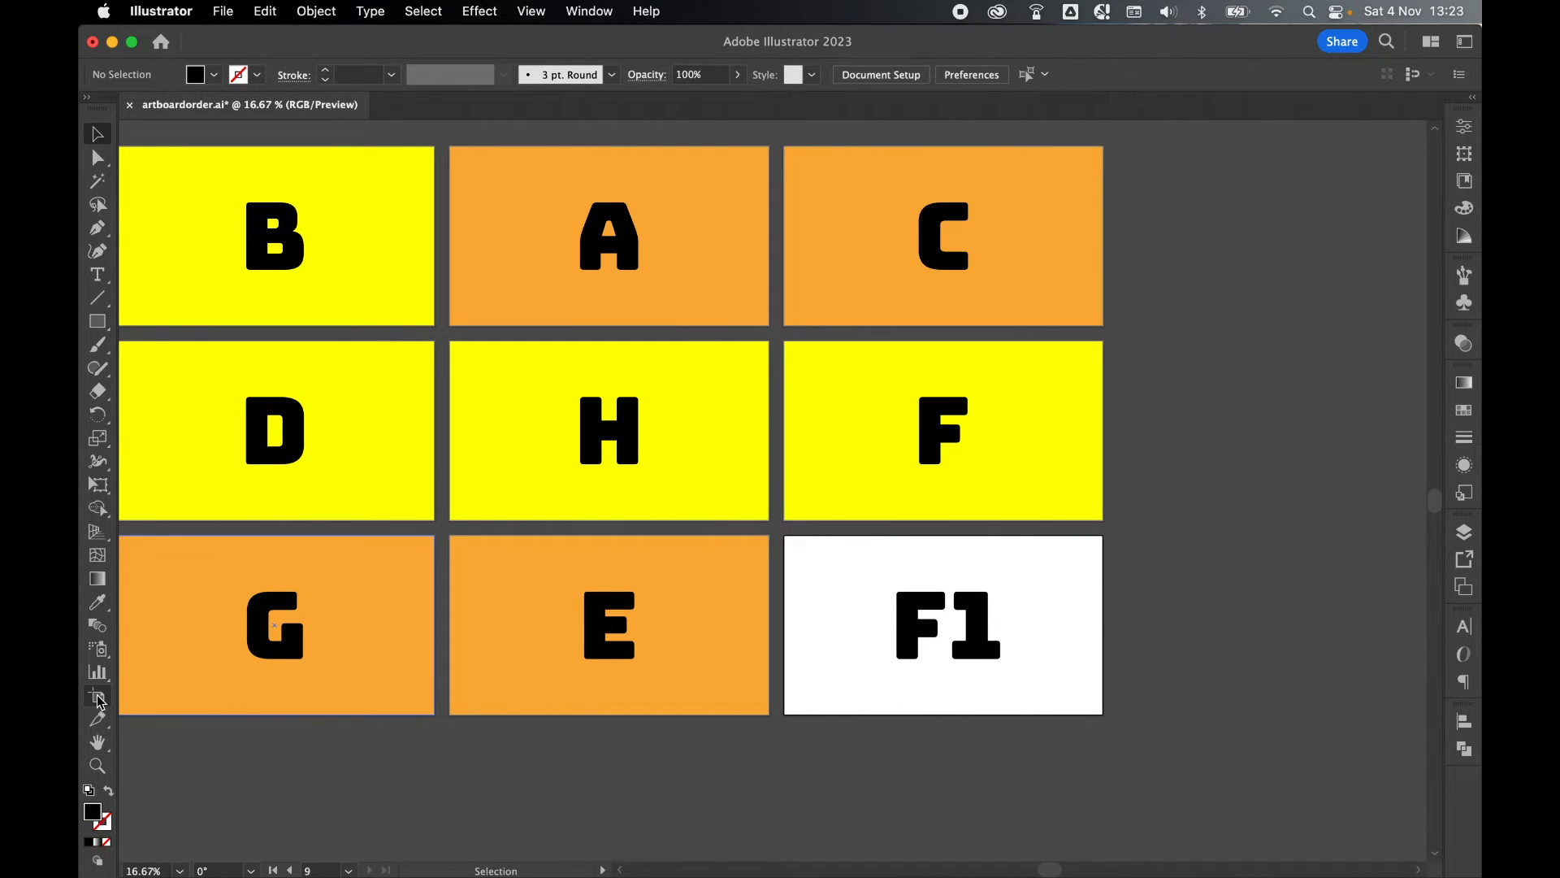
pyautogui.click(95, 694)
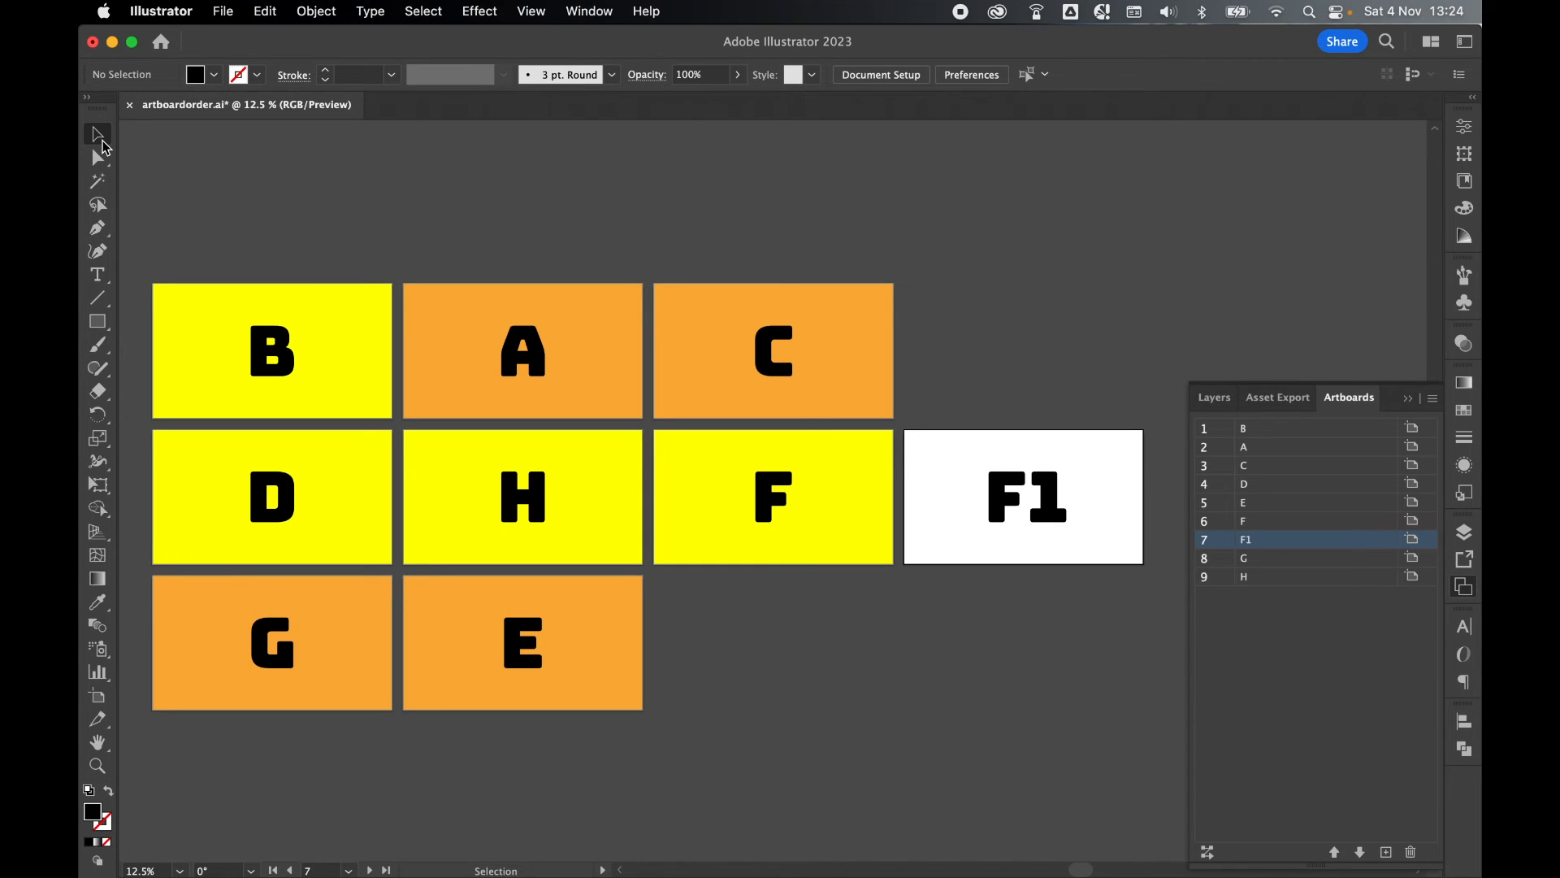
pyautogui.moveTo(1282, 439)
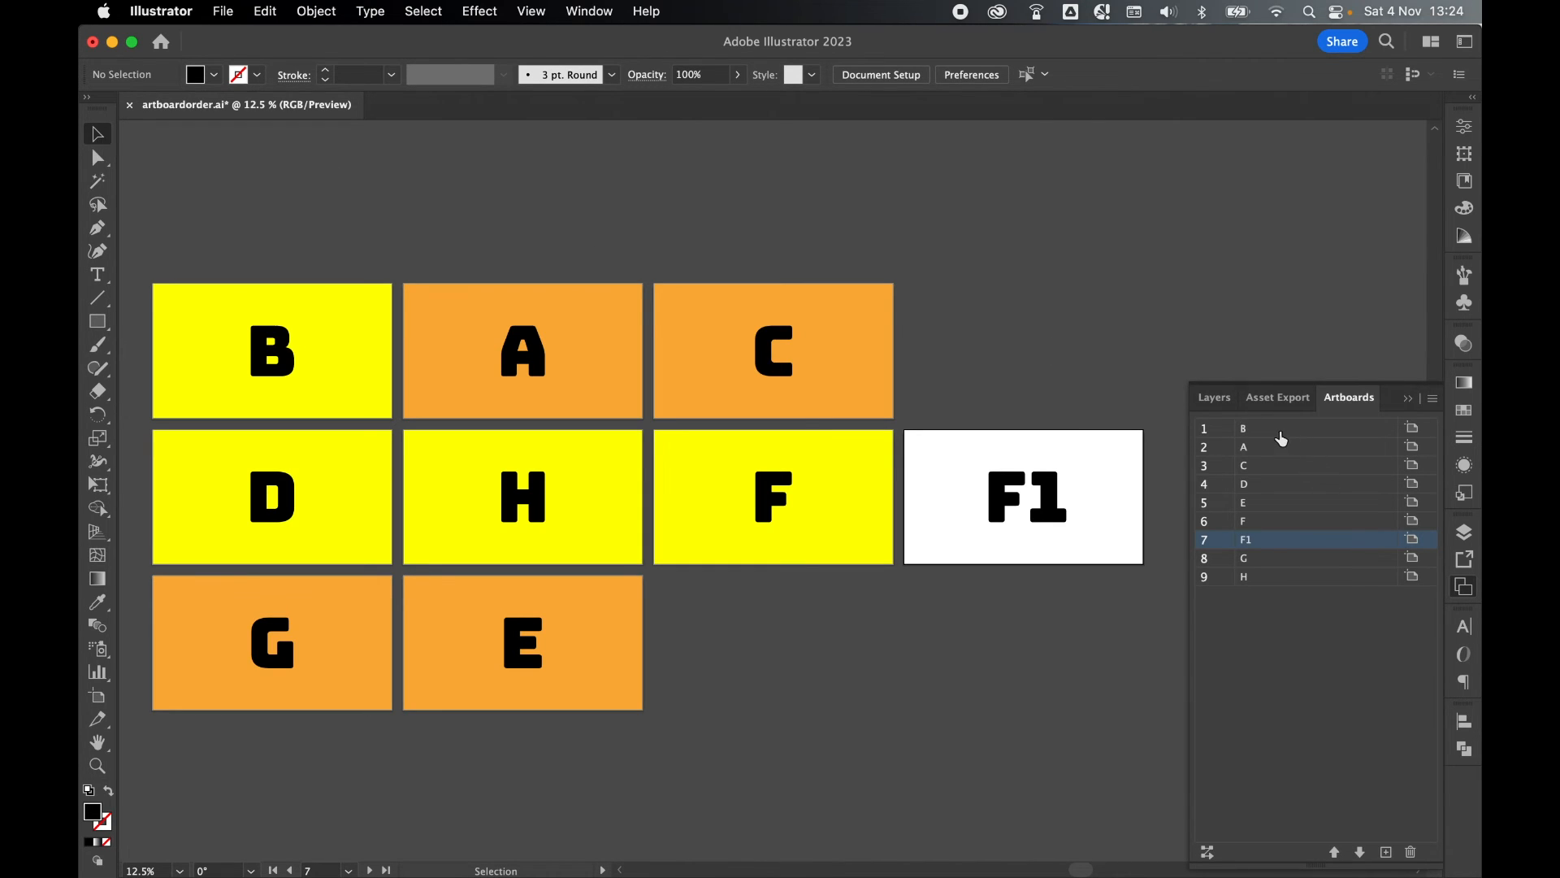
pyautogui.moveTo(1254, 520)
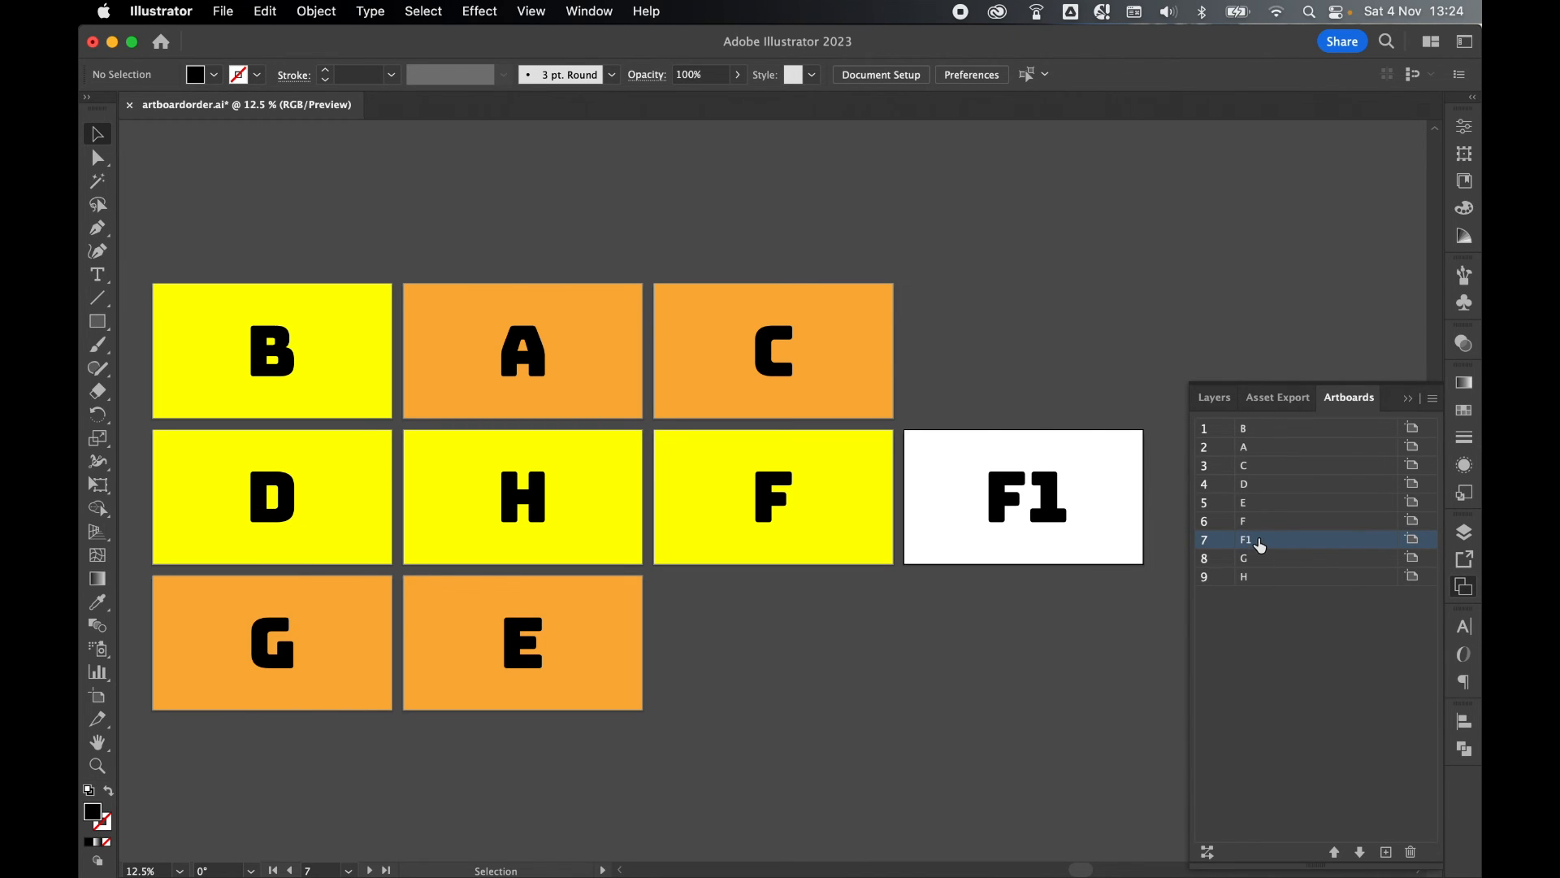
pyautogui.moveTo(1277, 587)
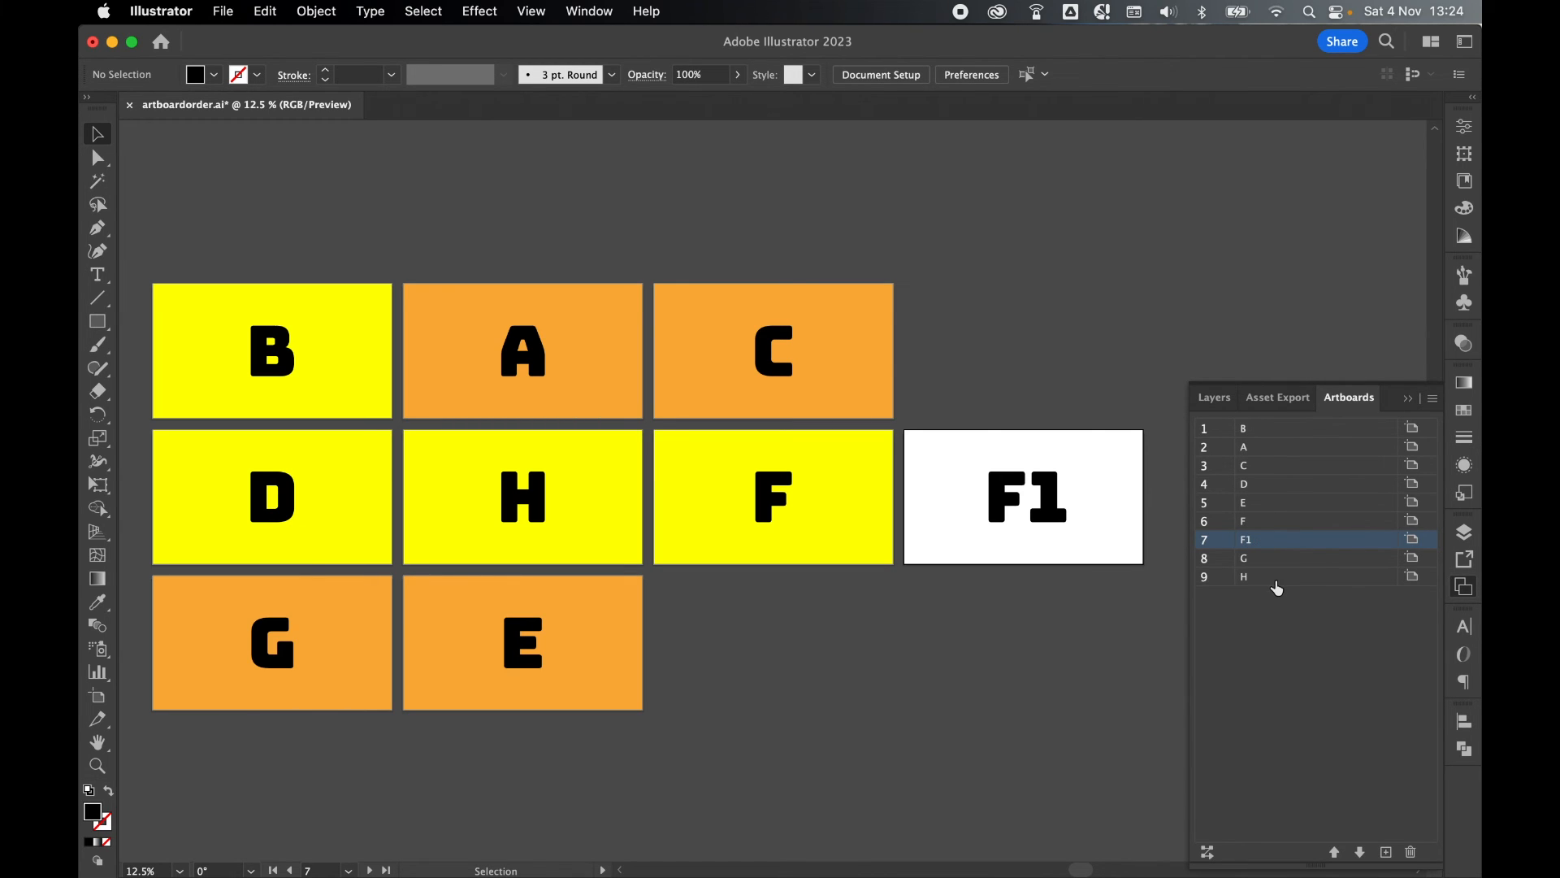